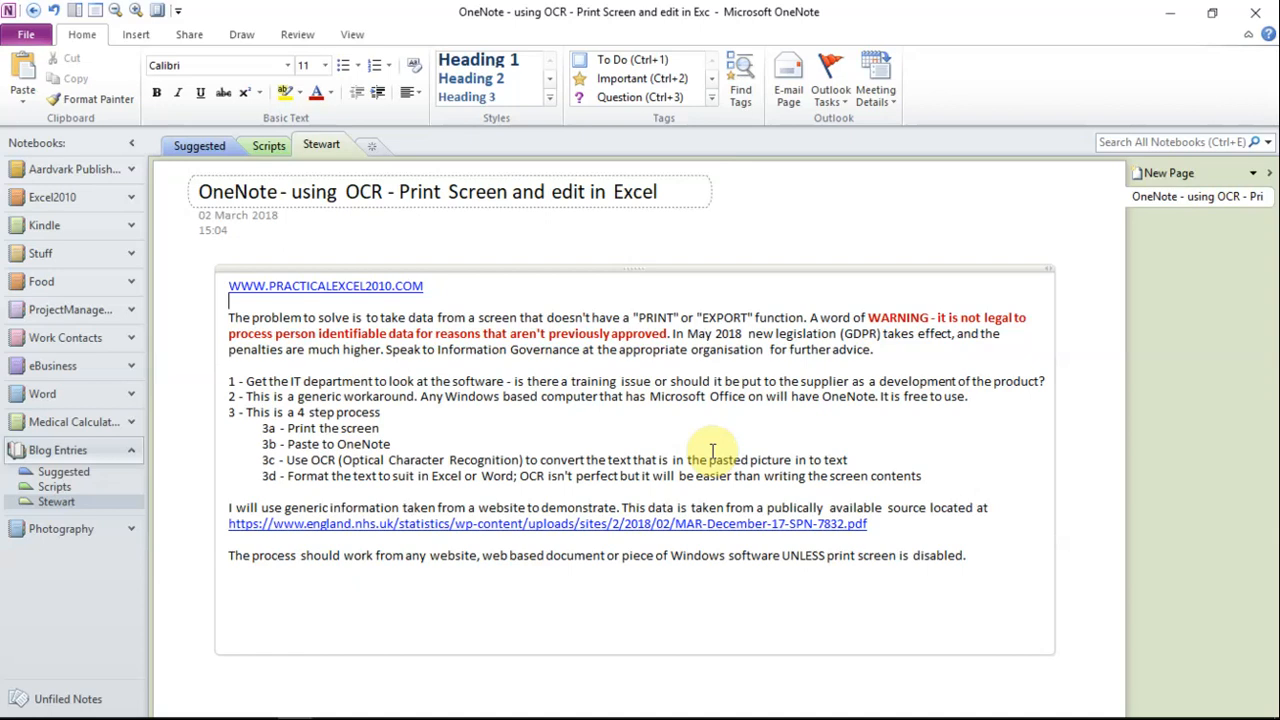
mouse_move(75, 450)
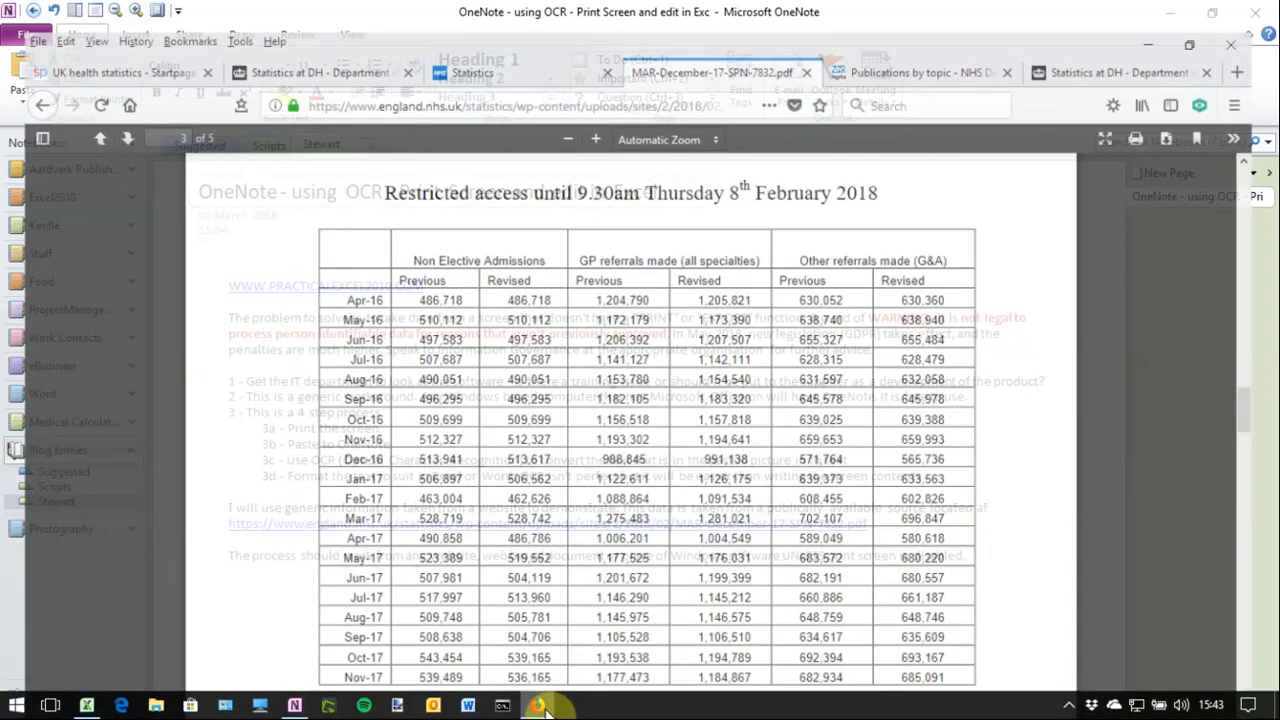
Bring the NHS referrals statistics PDF in Firefox to the front
left_click(548, 706)
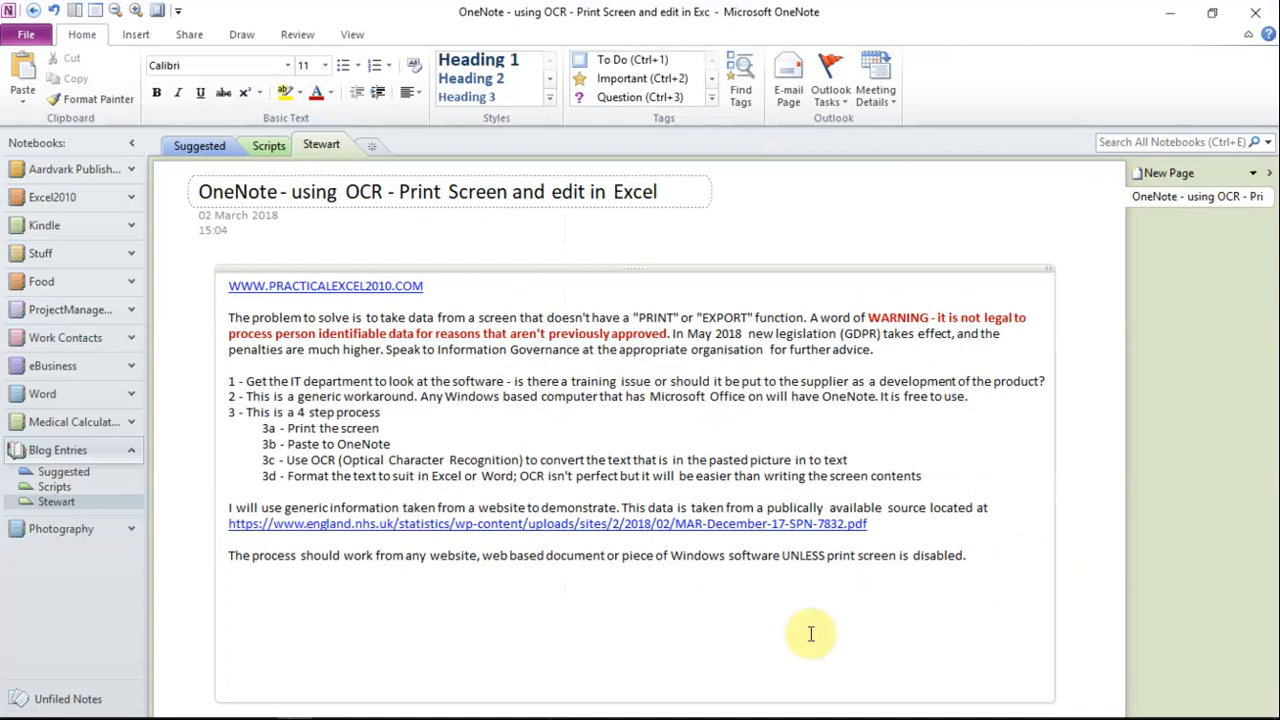
mouse_move(549, 632)
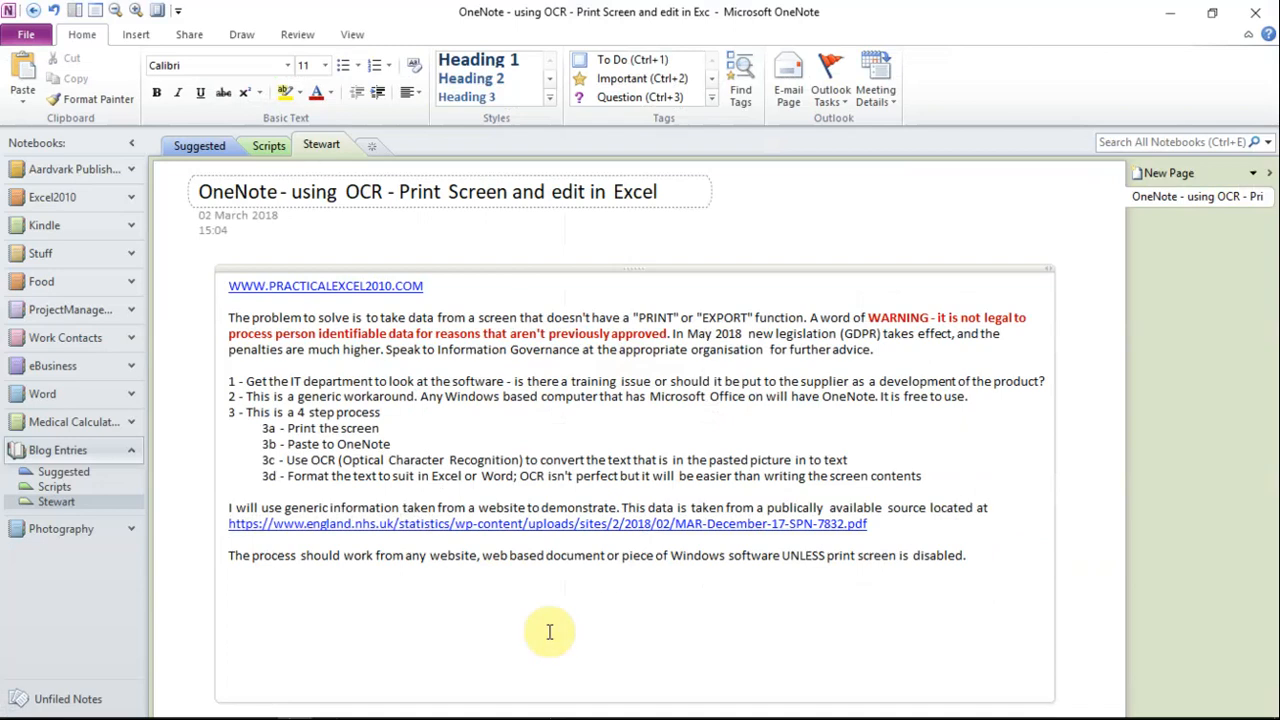
Scroll below the workaround notes and bring up actions for the pasted table picture
scroll("down", 3)
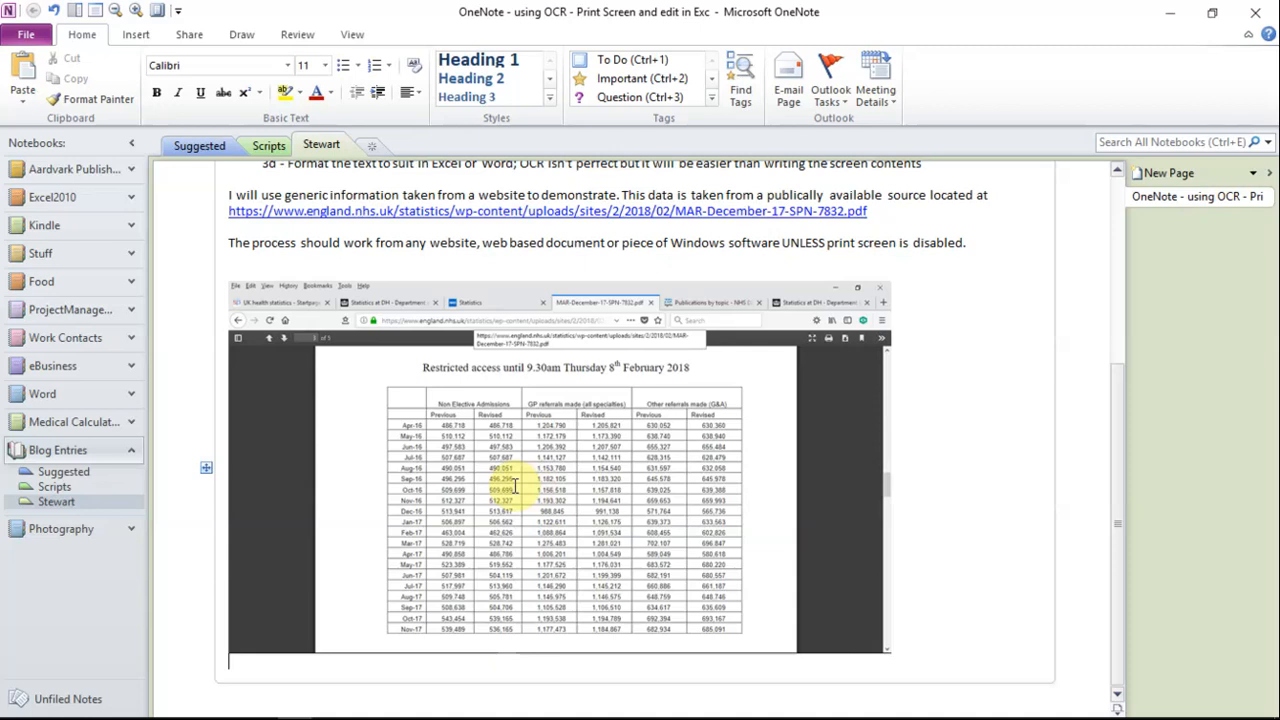
right_click(515, 490)
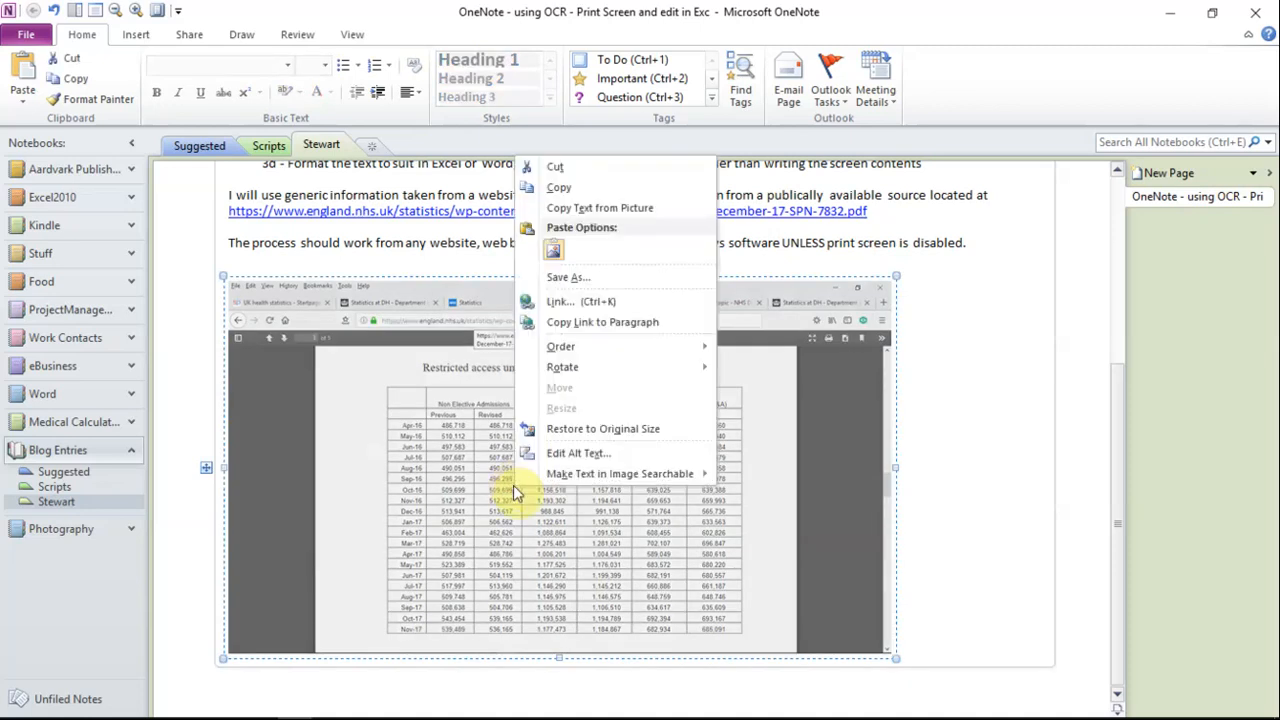
mouse_move(600, 208)
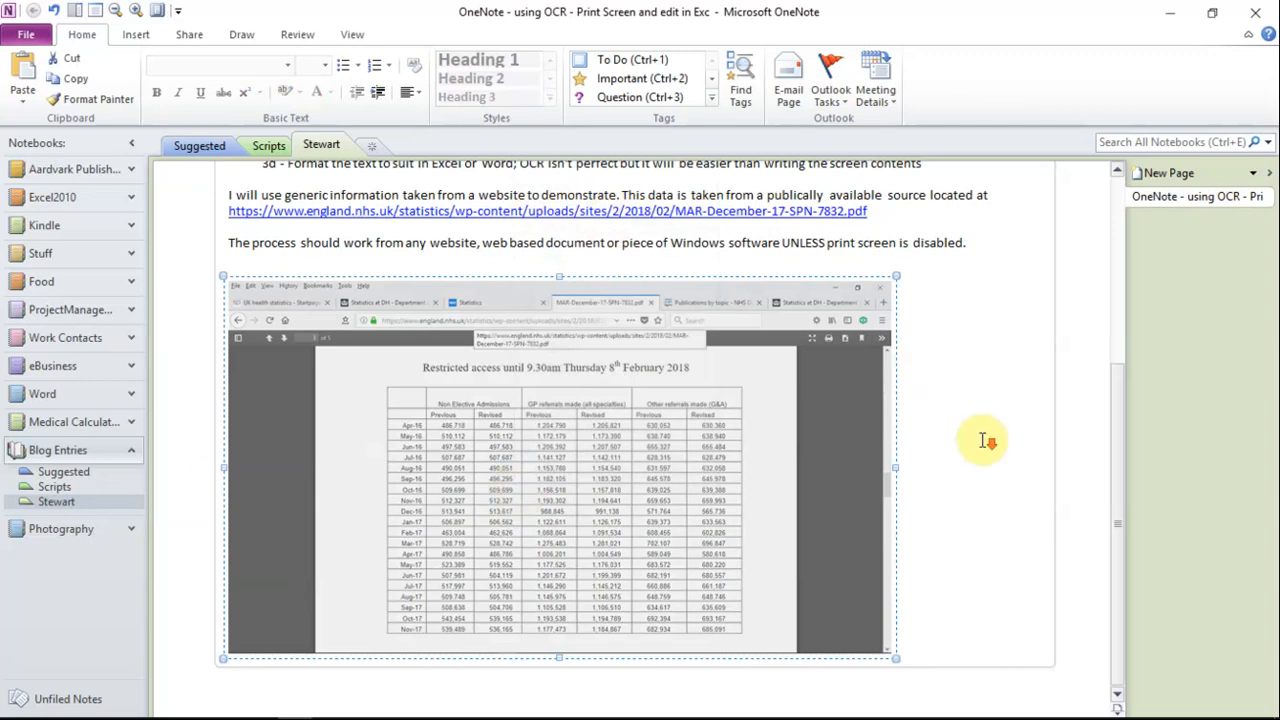
mouse_move(974, 644)
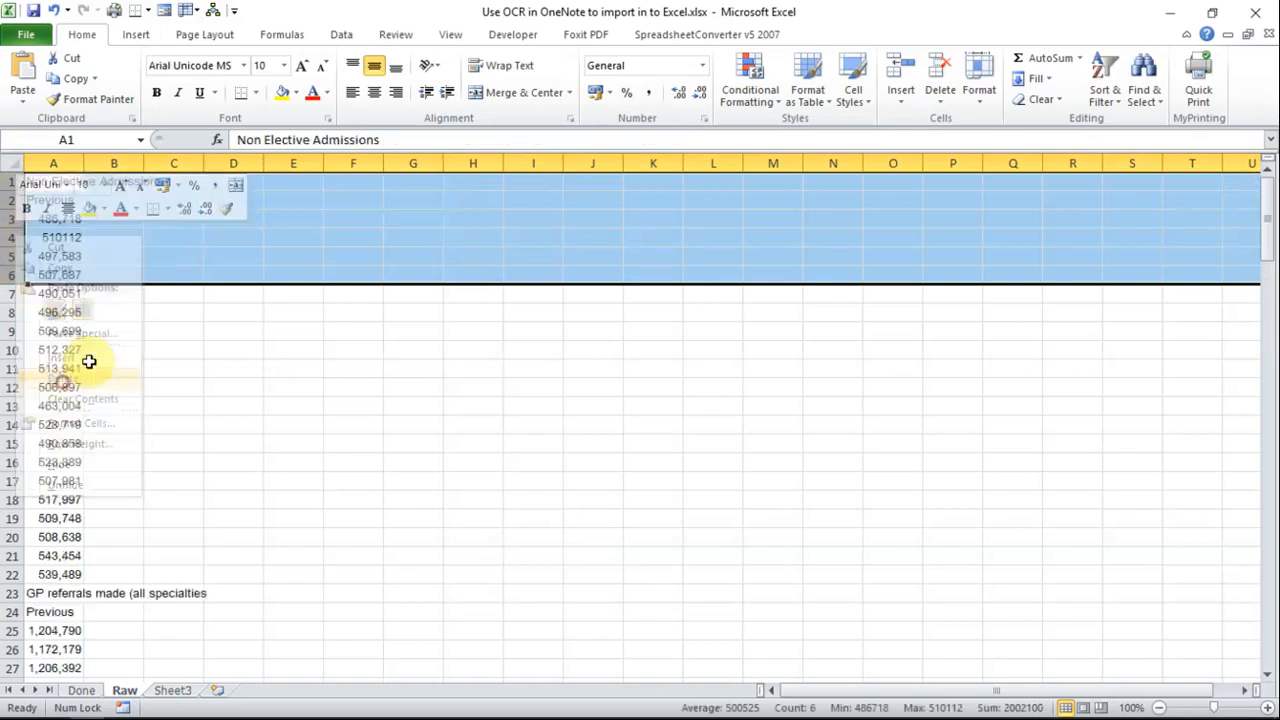
Deselect the pasted OCR text and scroll down column A reviewing the figures
left_click(233, 349)
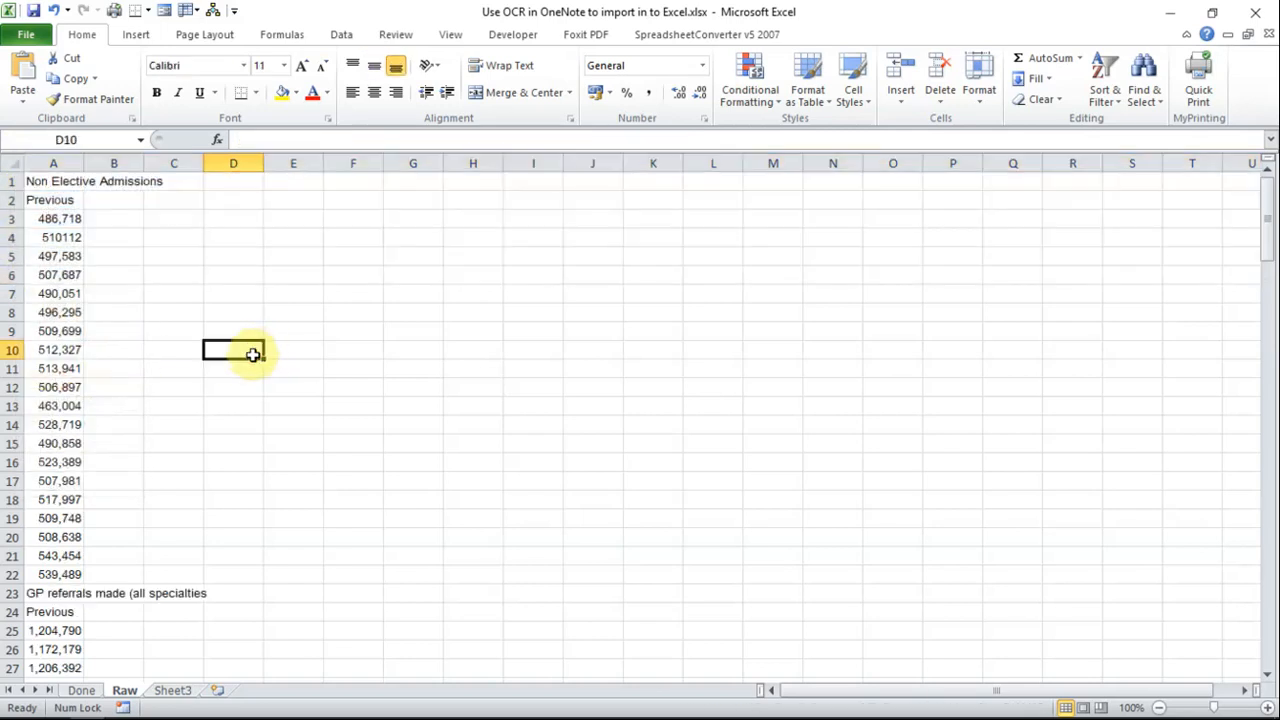
scroll("down", 3)
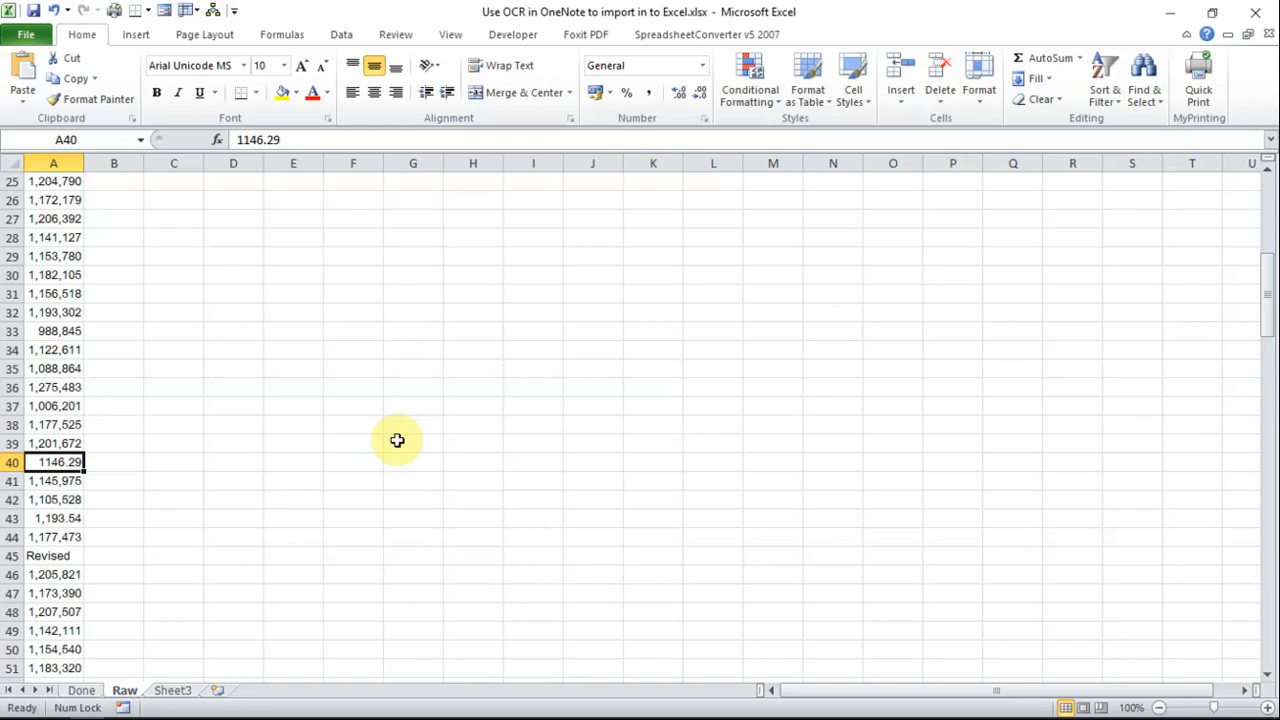
scroll("down", 3)
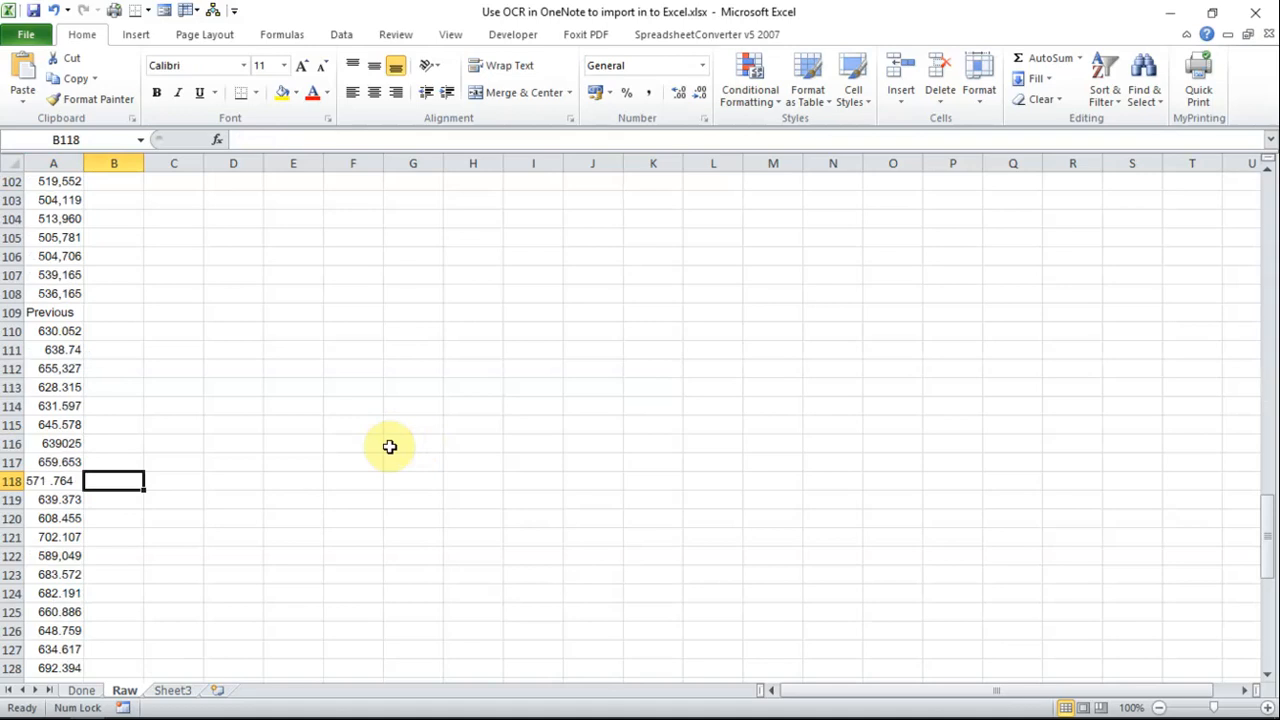
mouse_move(980, 131)
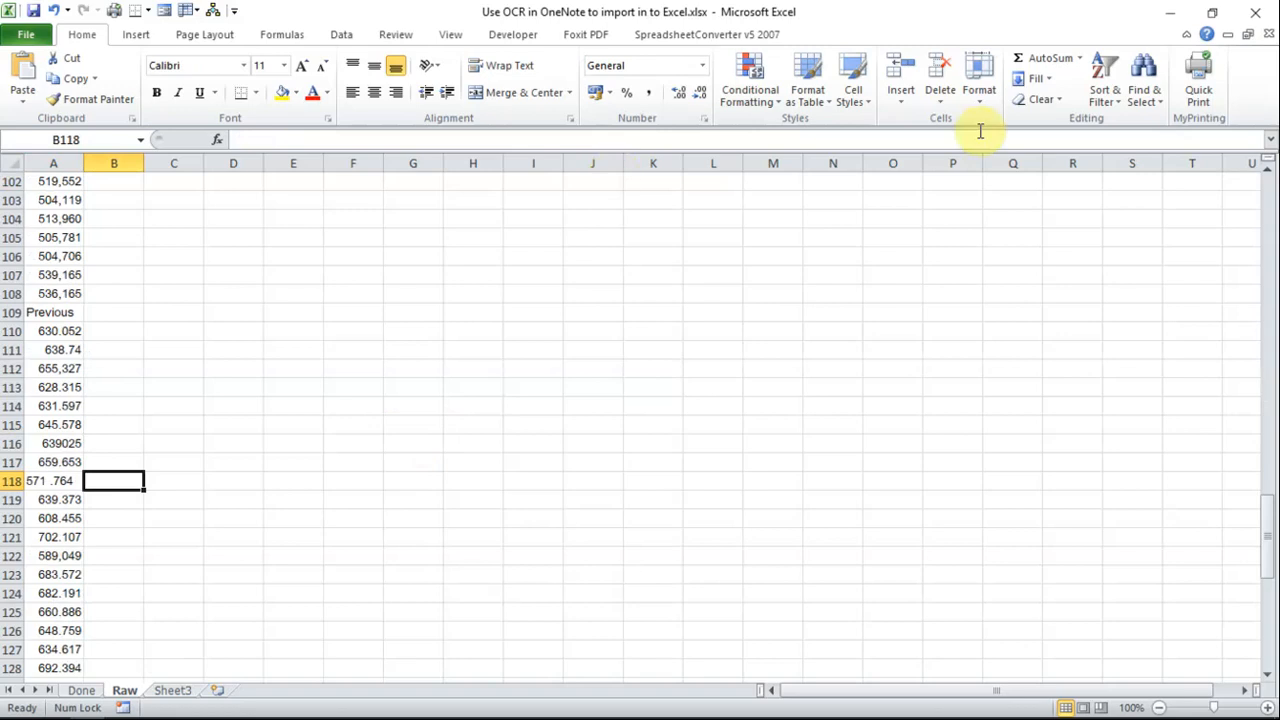
Replace every '.' with ',' across the sheet, confirming the 35 replacements
left_click(1144, 75)
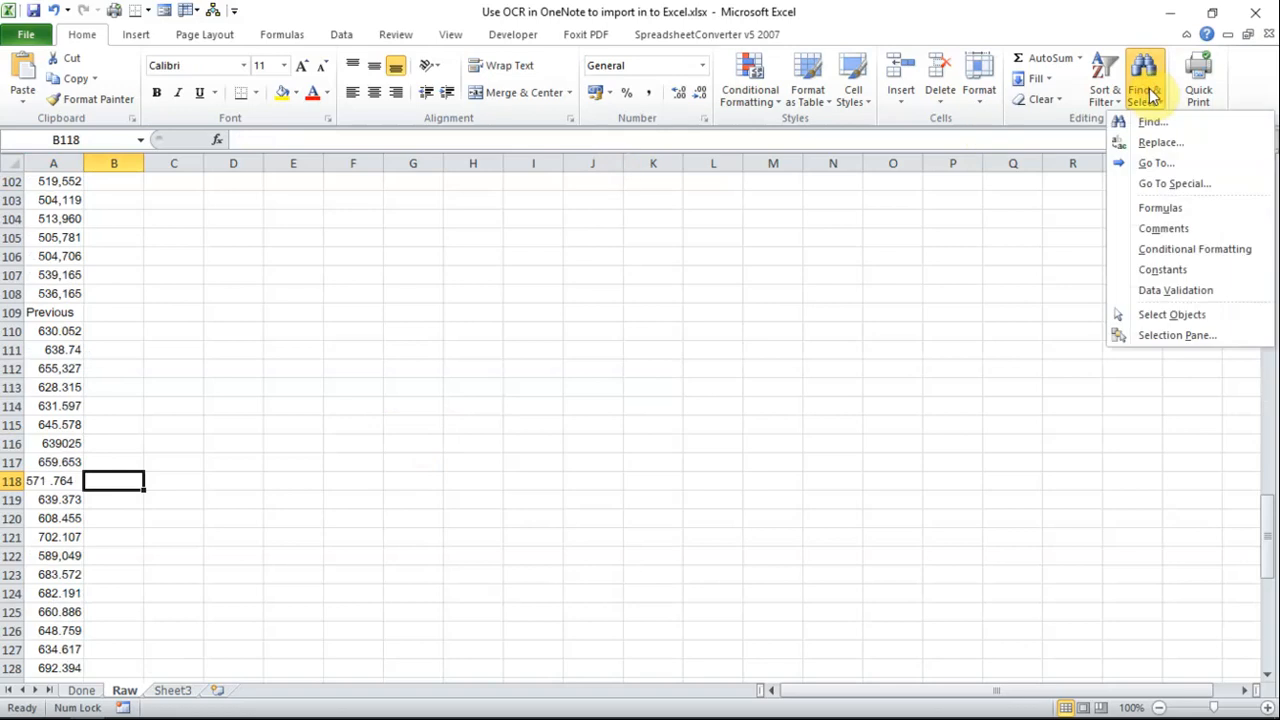
left_click(1160, 142)
type(",")
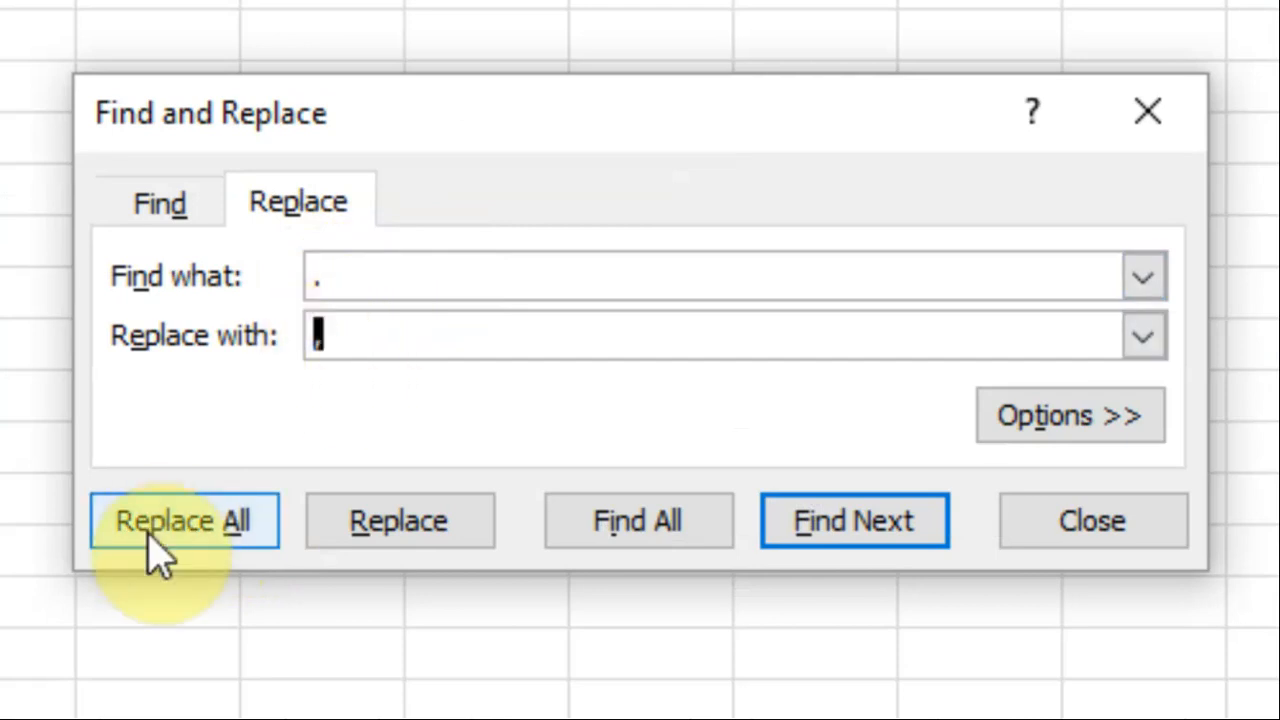
left_click(184, 520)
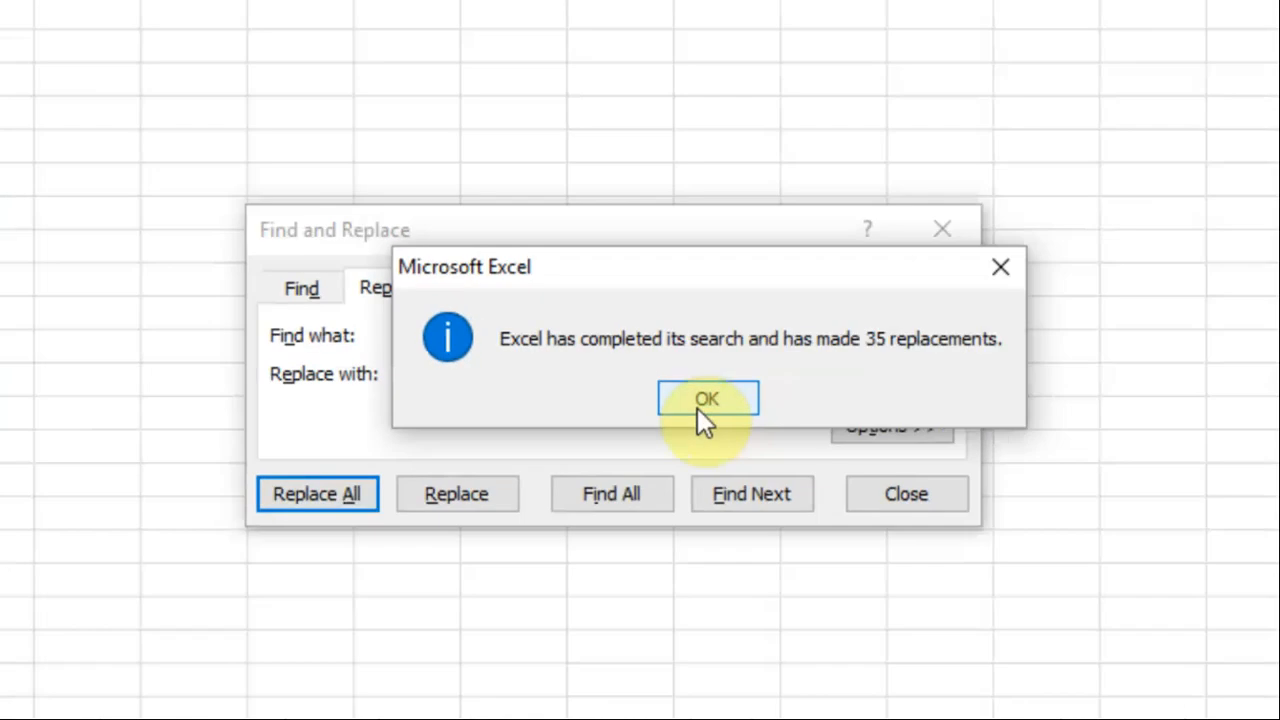
left_click(706, 398)
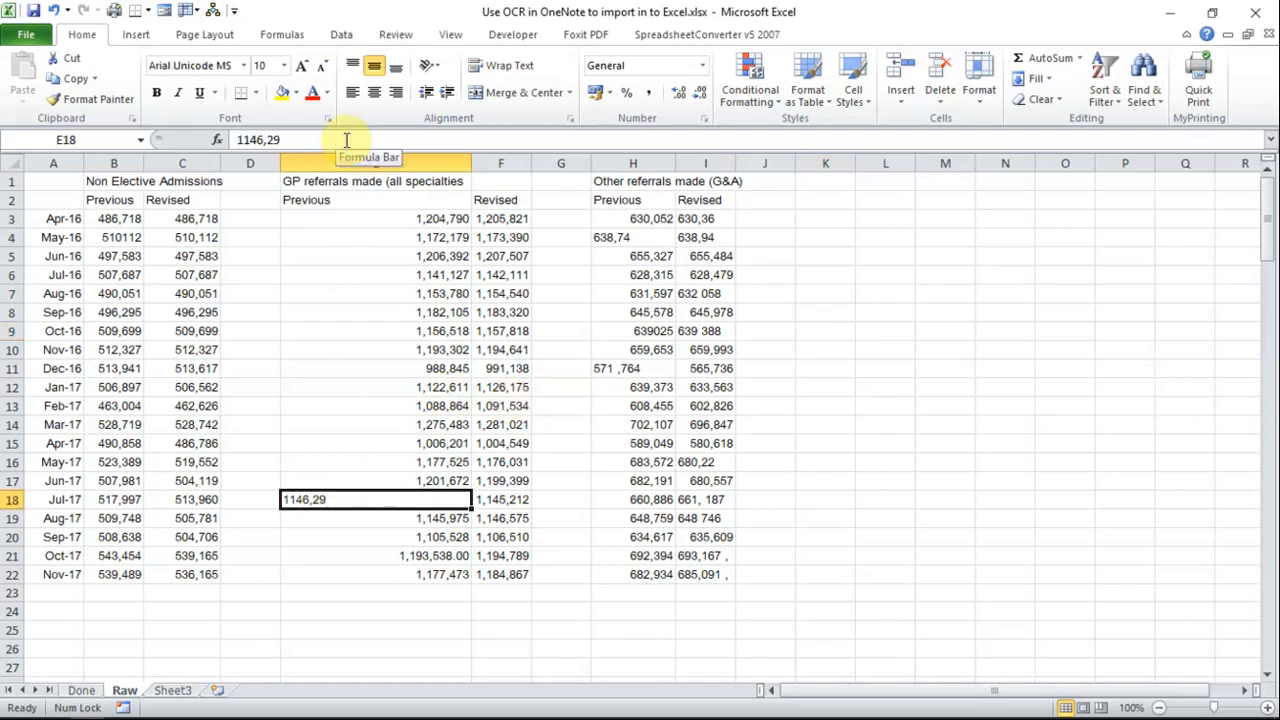
Correct a remaining value to 0 and bring up the source PDF table to compare
type("0")
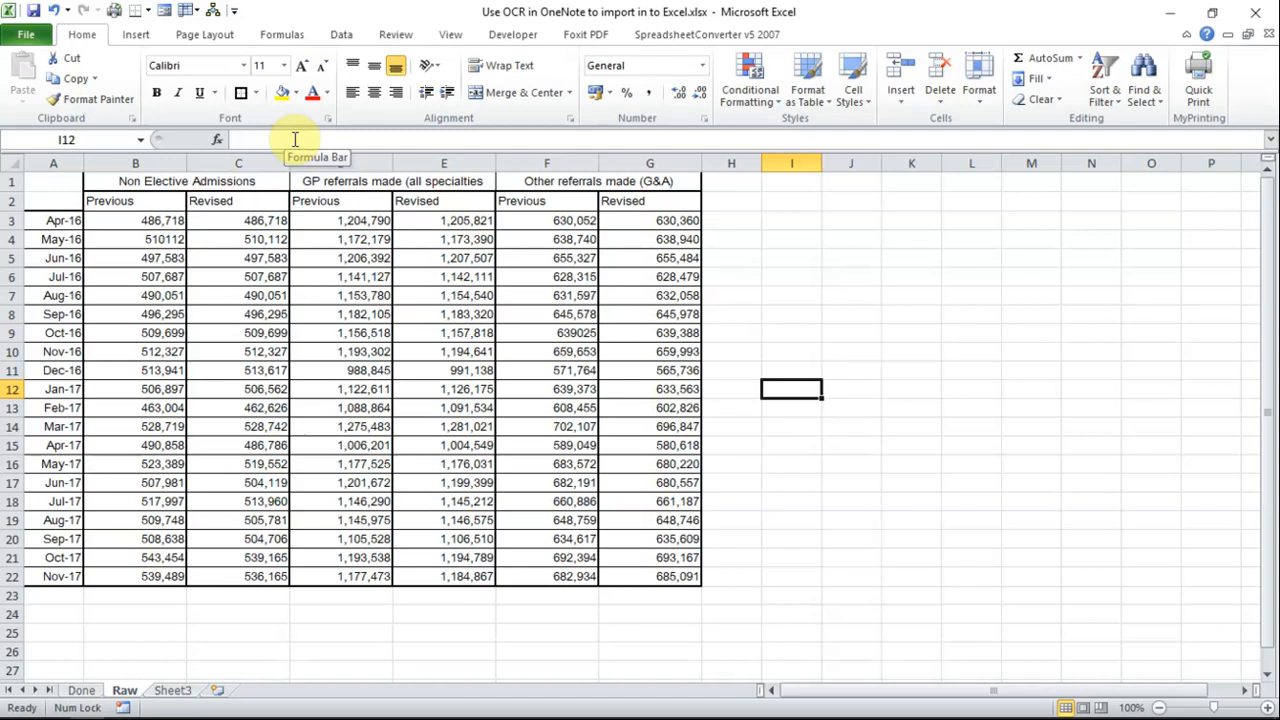
left_click(530, 707)
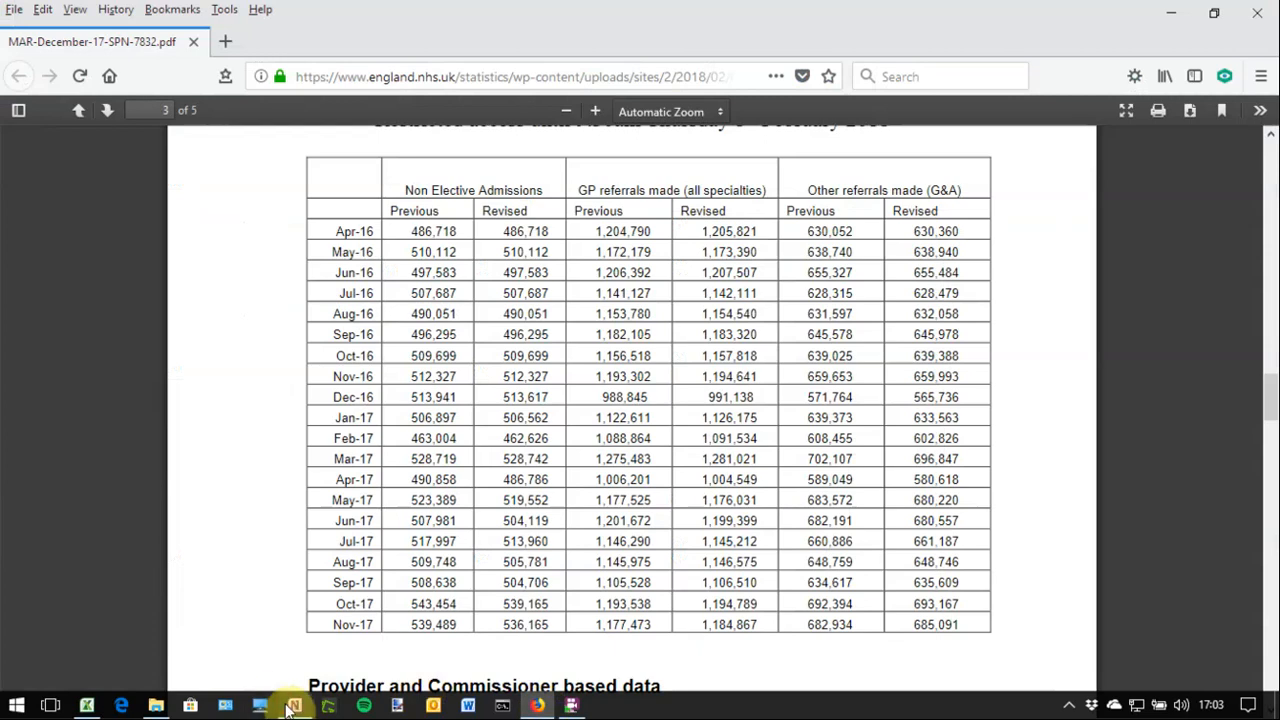
Return to OneNote and copy the OCR text from the NHS table screenshot
left_click(293, 705)
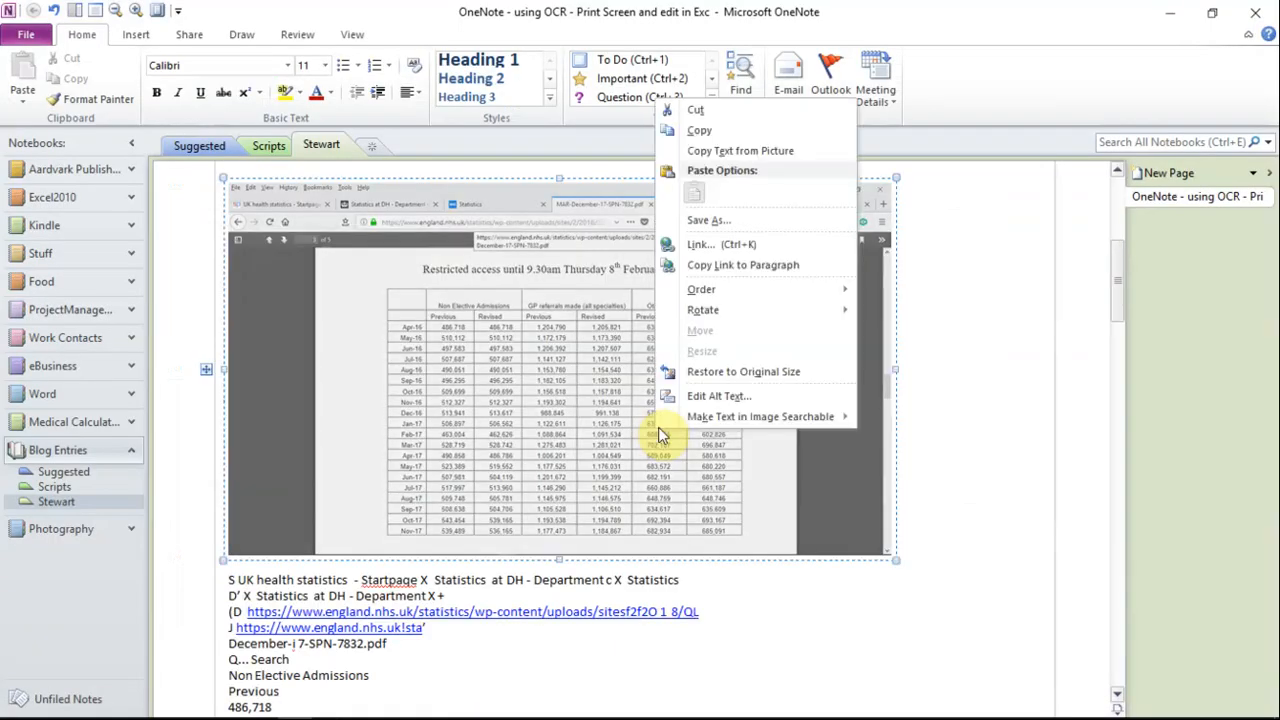
mouse_move(710, 150)
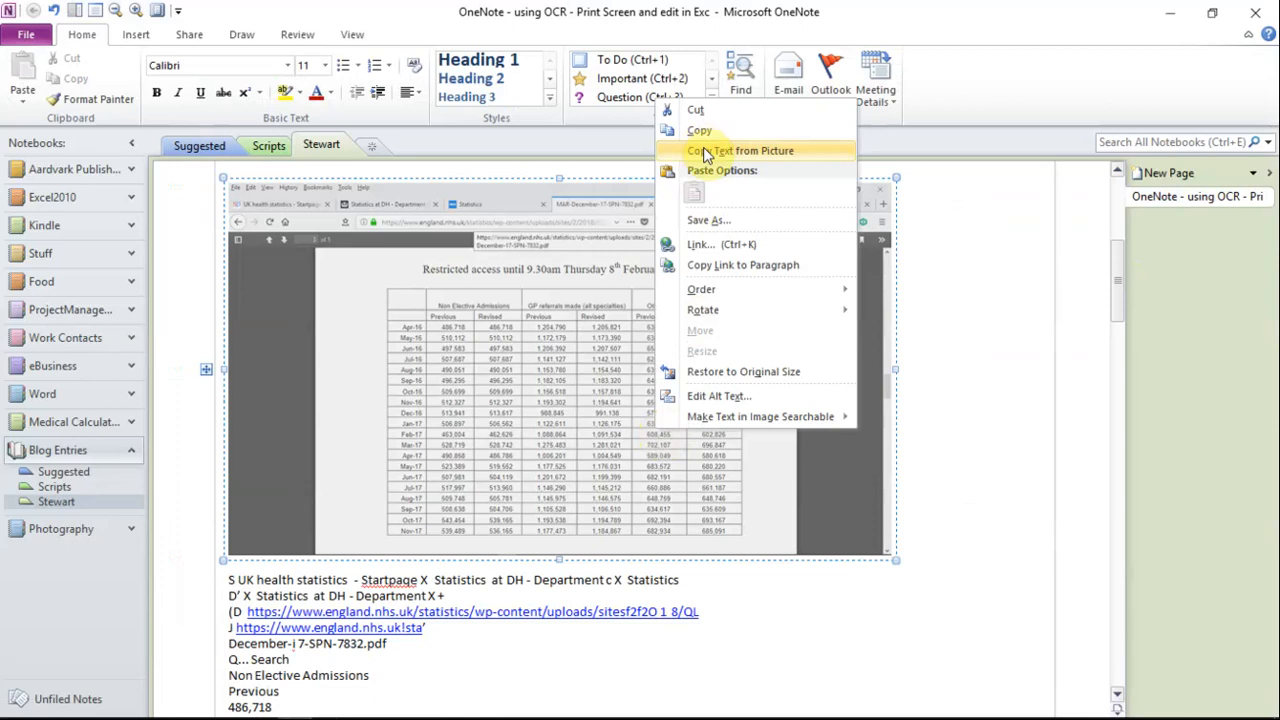
left_click(740, 150)
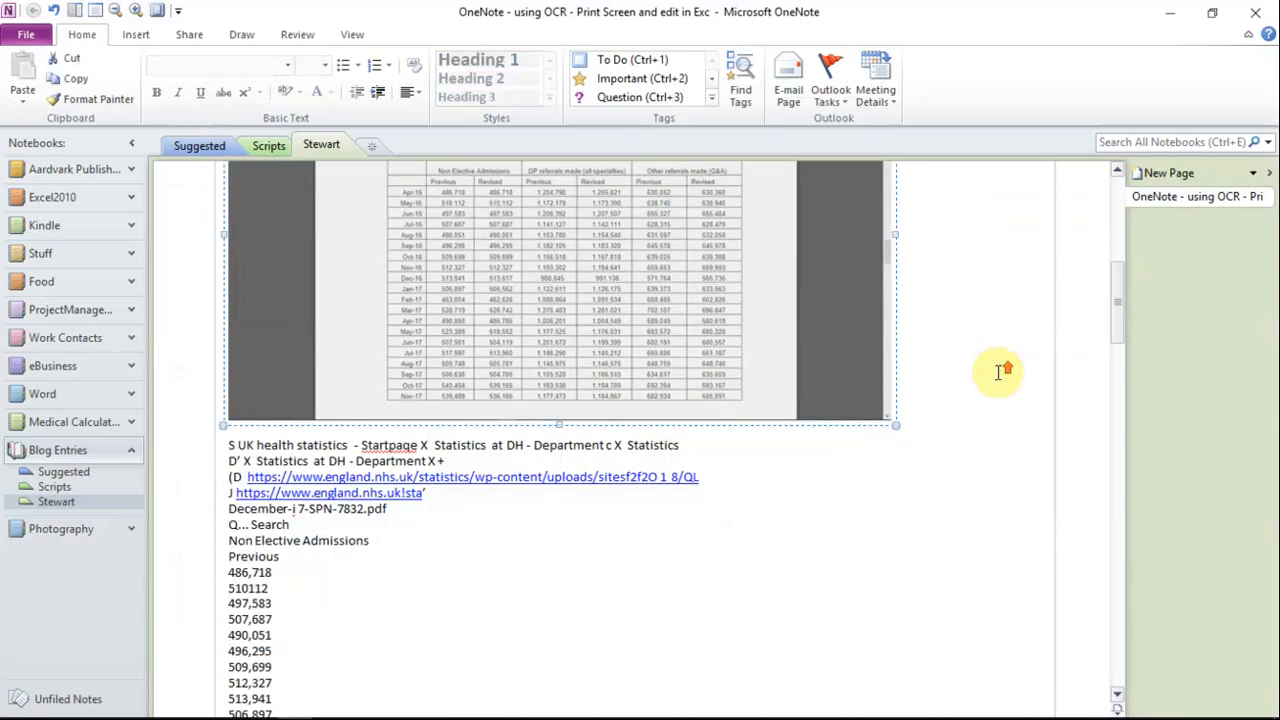